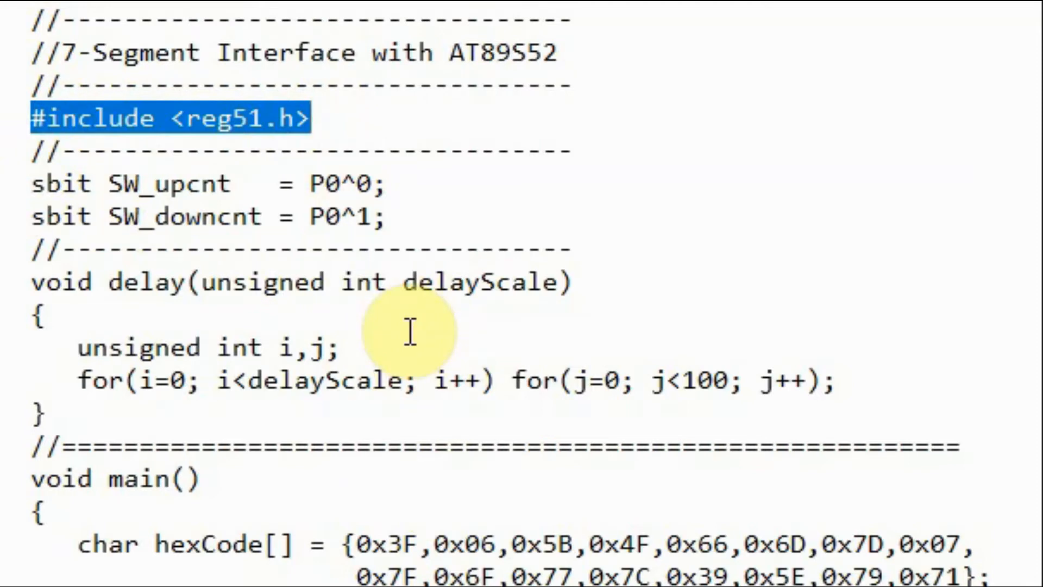
# - Review single7seg.c: reg51 include, up-count switch pin, delay loop, main and the letter-P display line
pyautogui.doubleClick(326, 183)
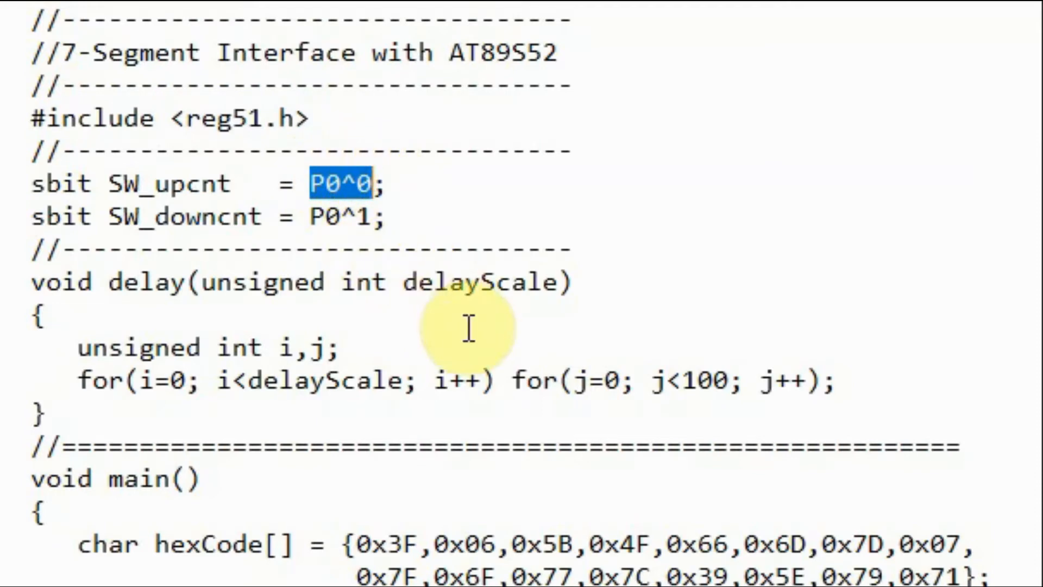
pyautogui.doubleClick(166, 184)
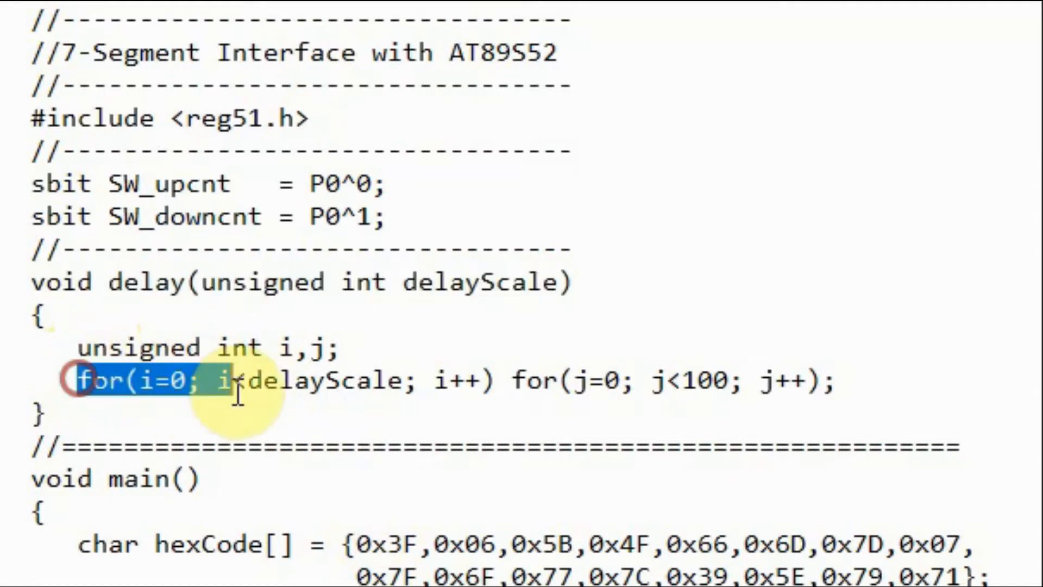
pyautogui.moveTo(87, 382); pyautogui.dragTo(845, 381)
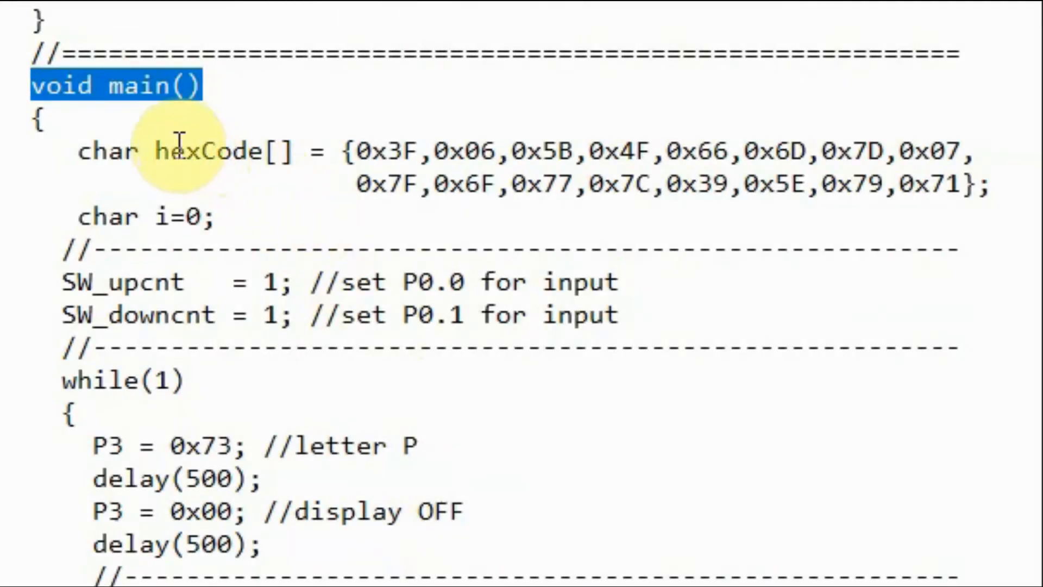
pyautogui.doubleClick(220, 151)
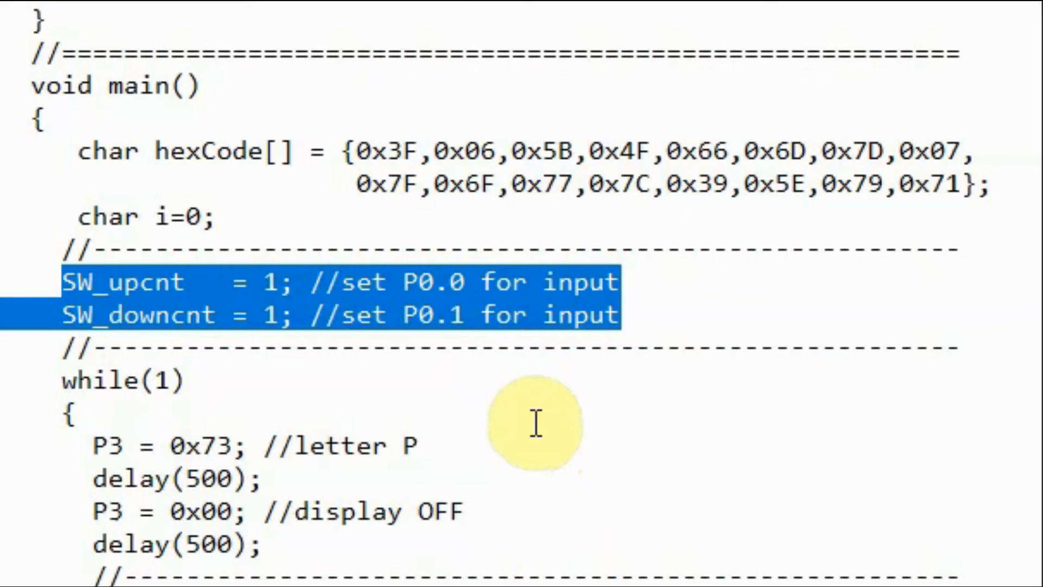
pyautogui.scroll(-3)
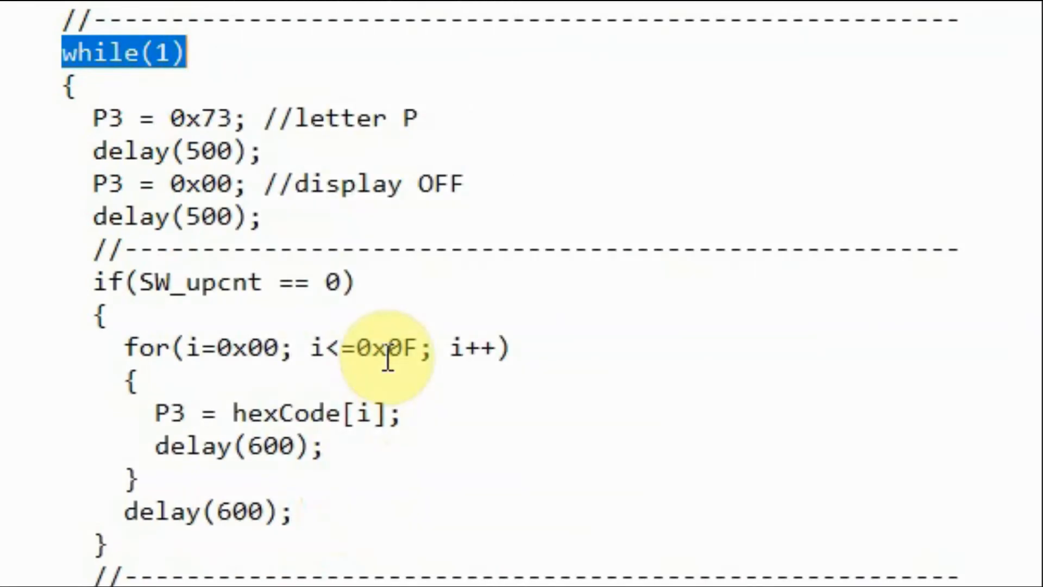
pyautogui.moveTo(279, 255)
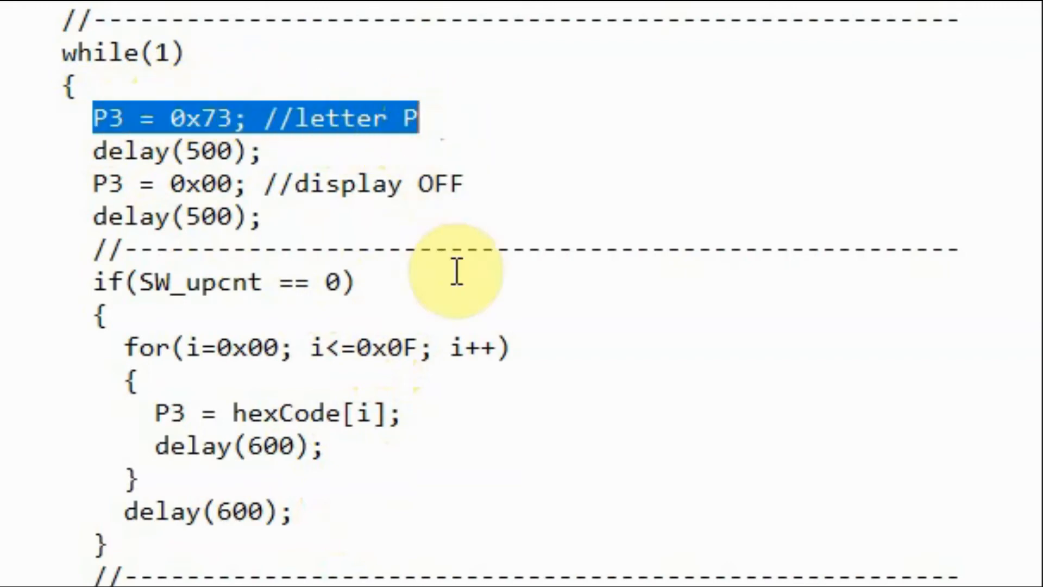
pyautogui.click(176, 151)
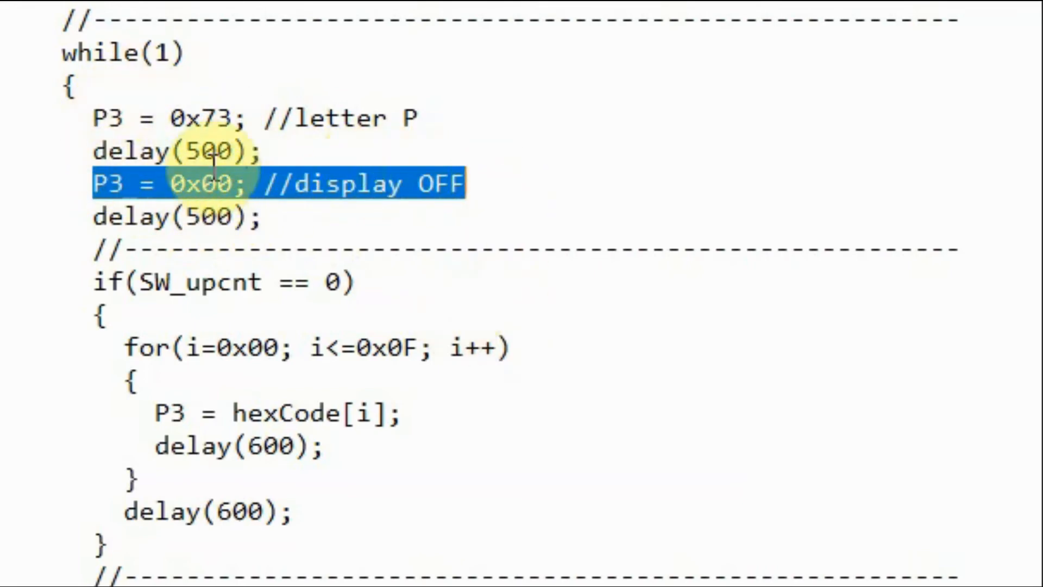
pyautogui.scroll(-3)
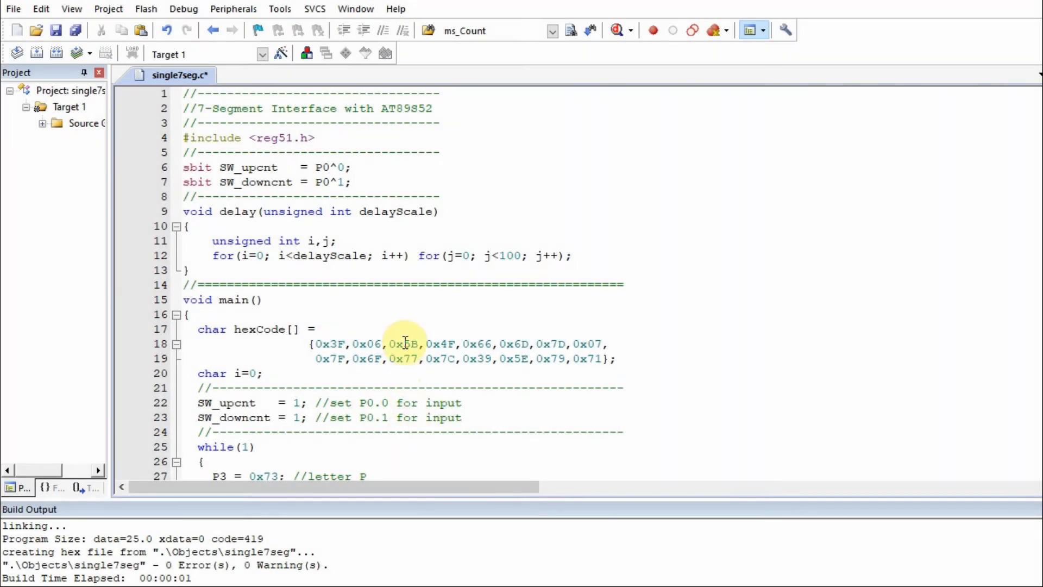
pyautogui.scroll(-3)
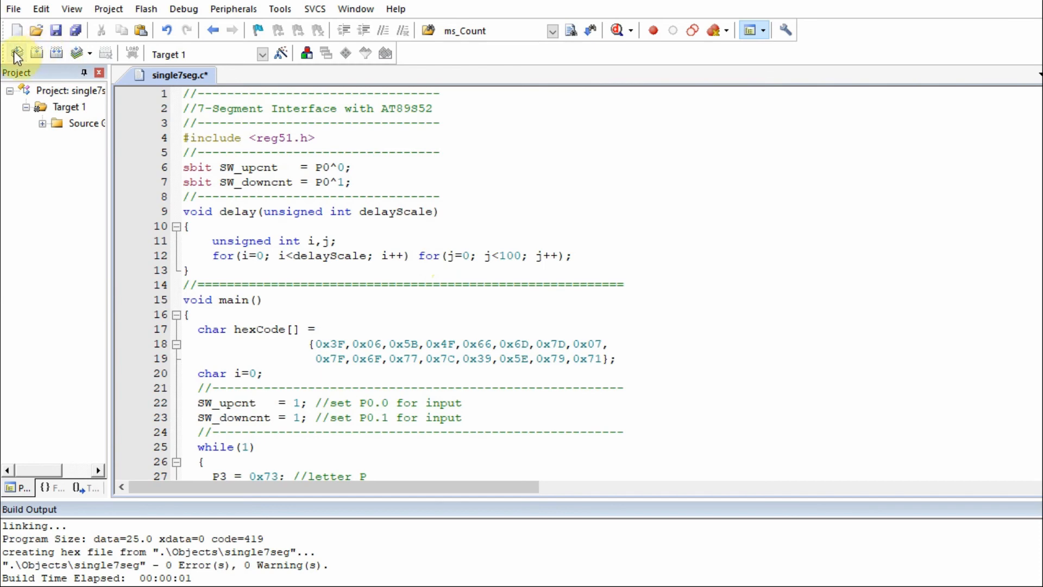
# - Compile single7seg.c and build the target, generating the hex file with 0 errors
pyautogui.click(37, 54)
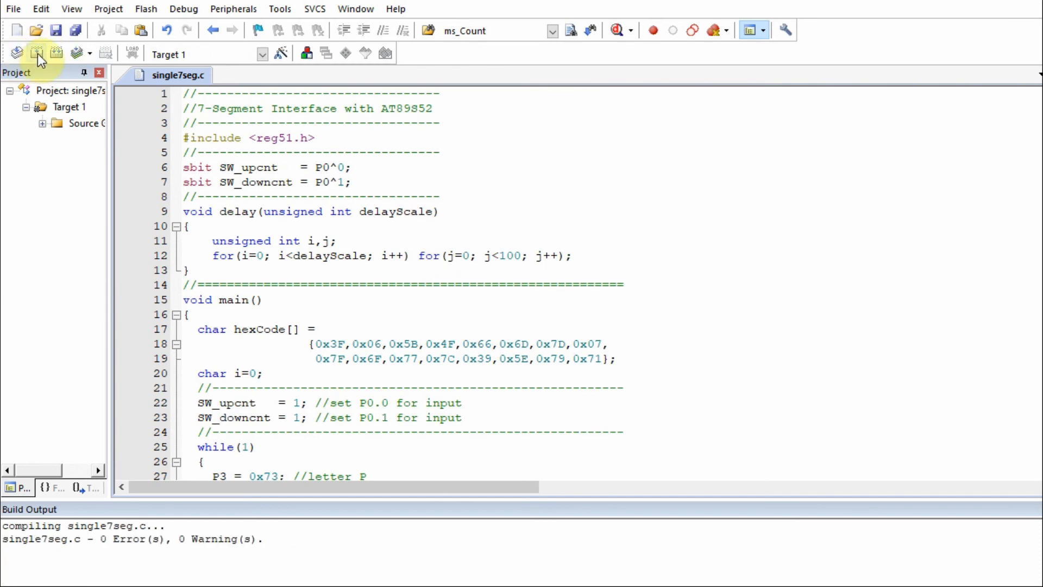
pyautogui.click(36, 53)
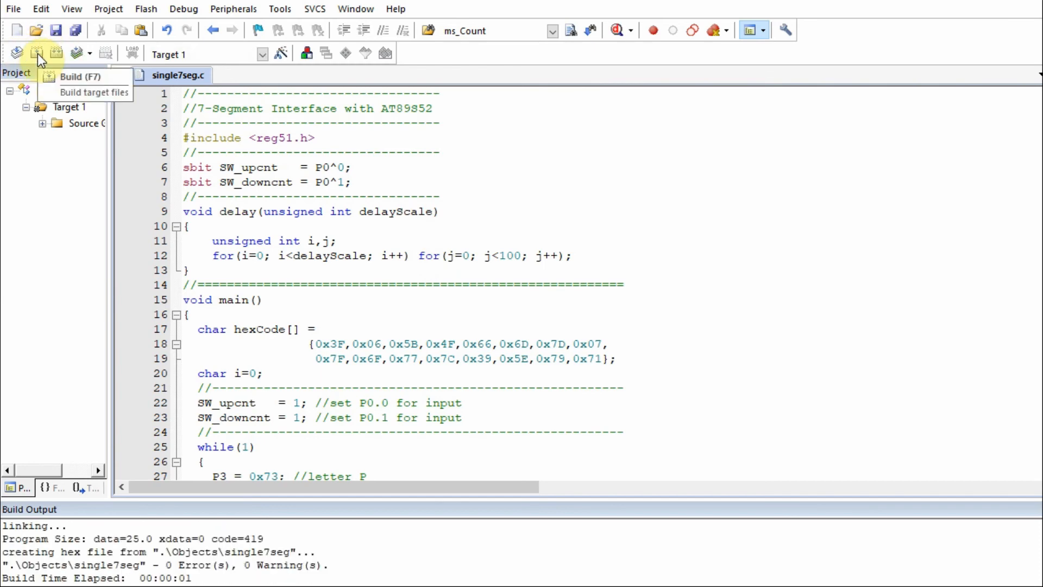